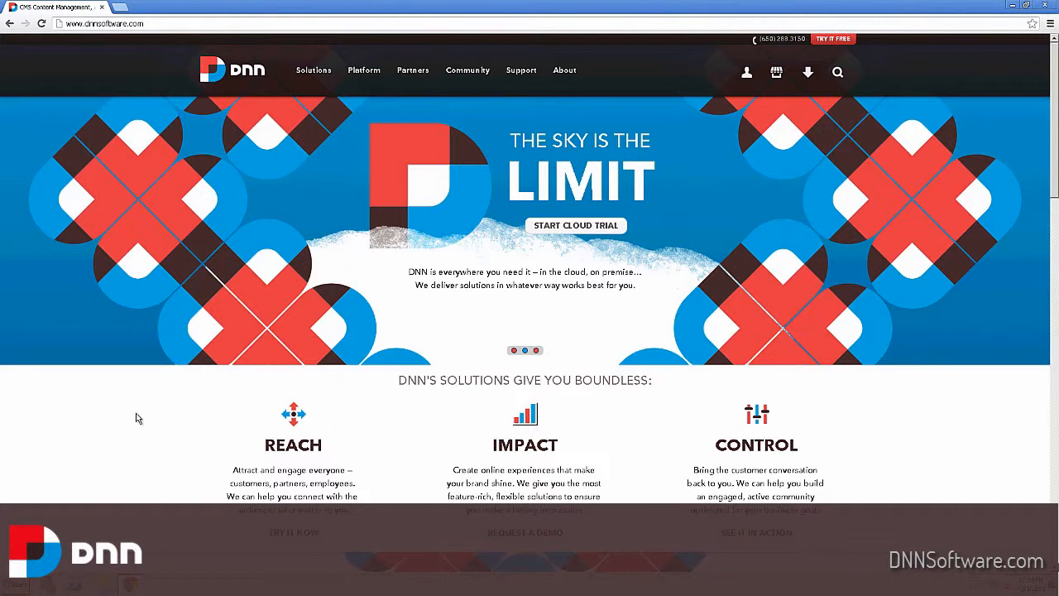
{"action": "mouse_move", "coordinate": [208, 430]}
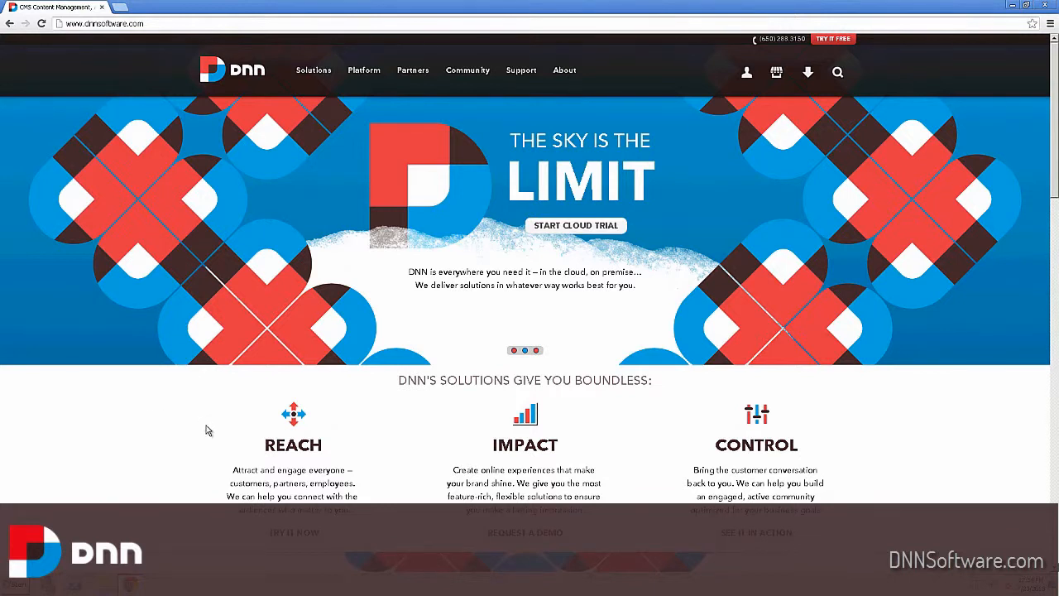
{"action": "mouse_move", "coordinate": [467, 69]}
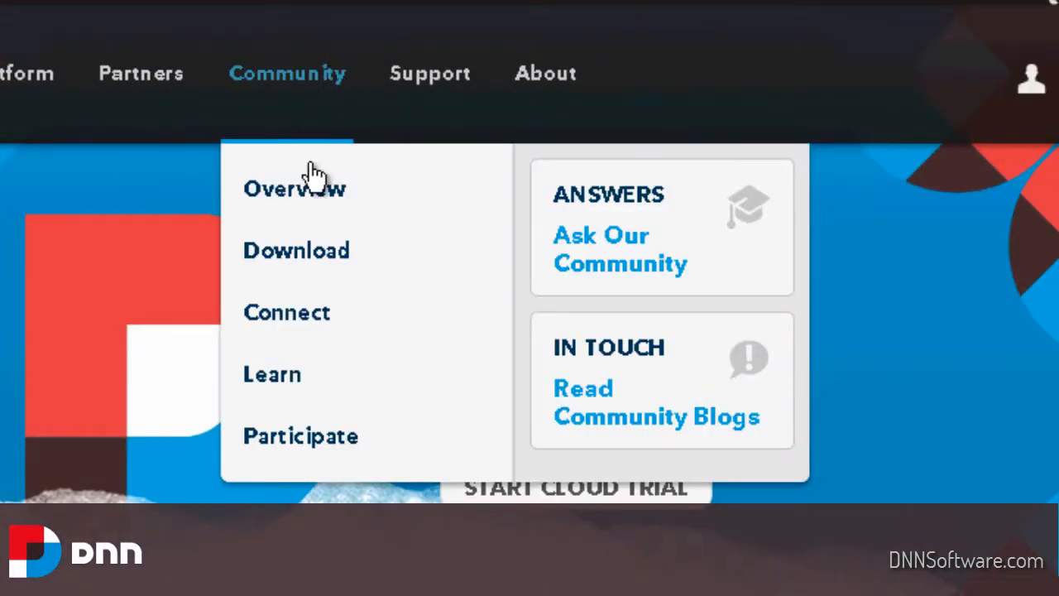
{"action": "mouse_move", "coordinate": [281, 381]}
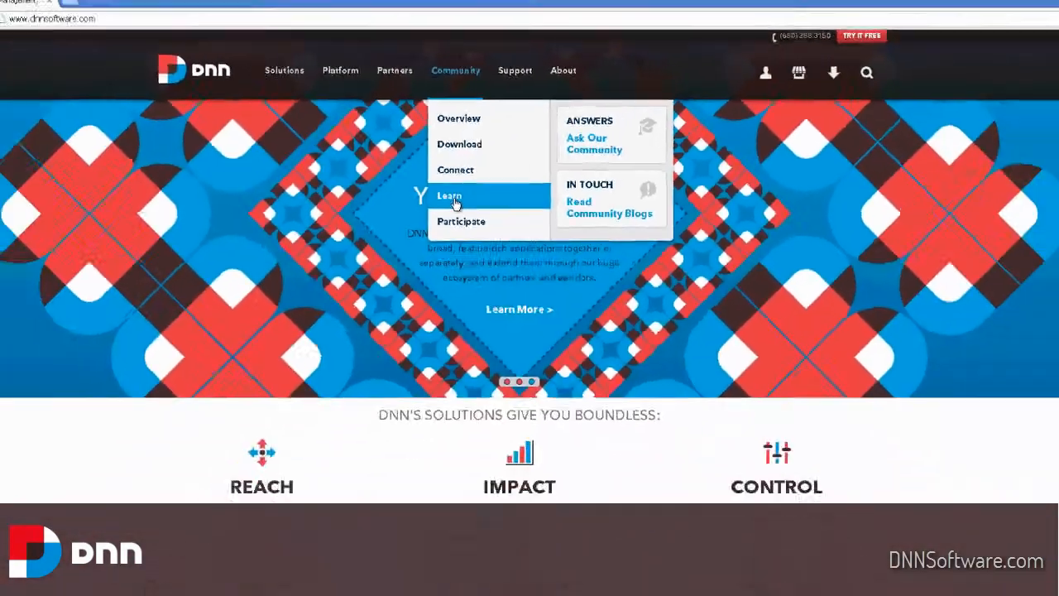
Step: Go to the Learn About DNN page from the Community menu
{"action": "left_click", "coordinate": [450, 195]}
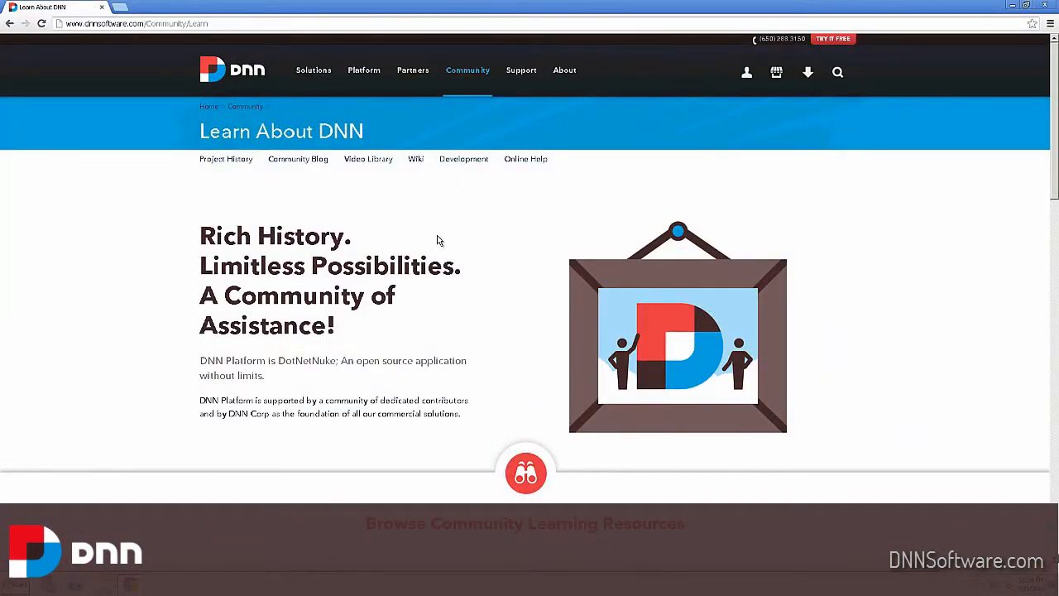
{"action": "mouse_move", "coordinate": [423, 263]}
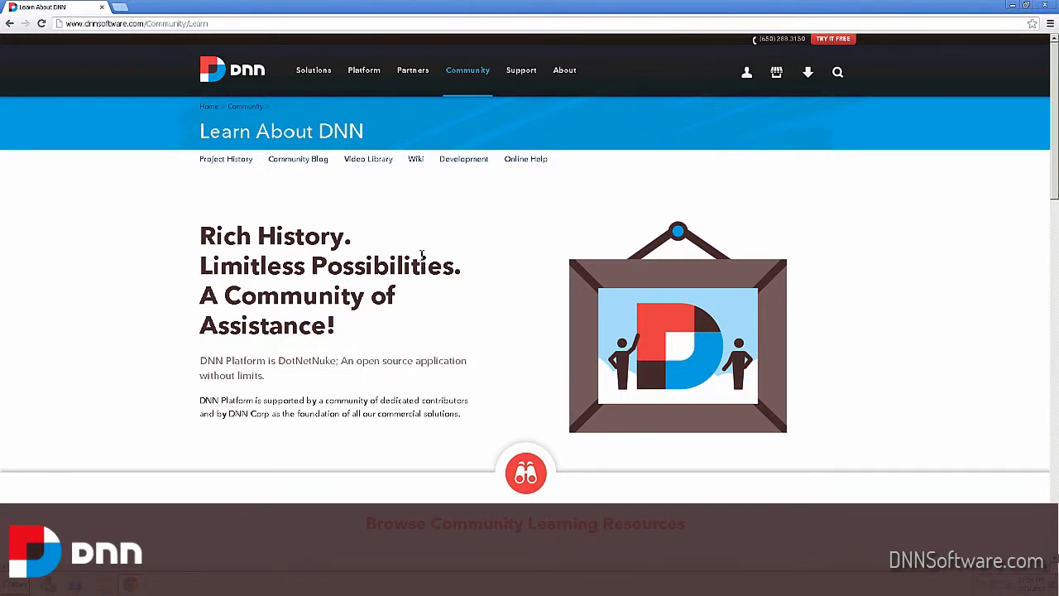
{"action": "mouse_move", "coordinate": [424, 199]}
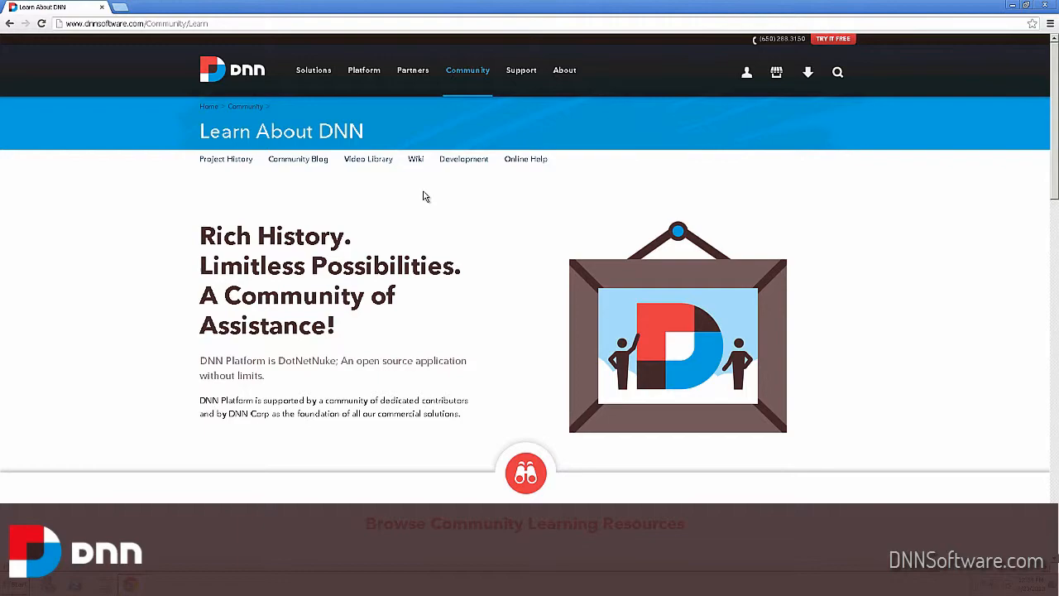
{"action": "mouse_move", "coordinate": [425, 185]}
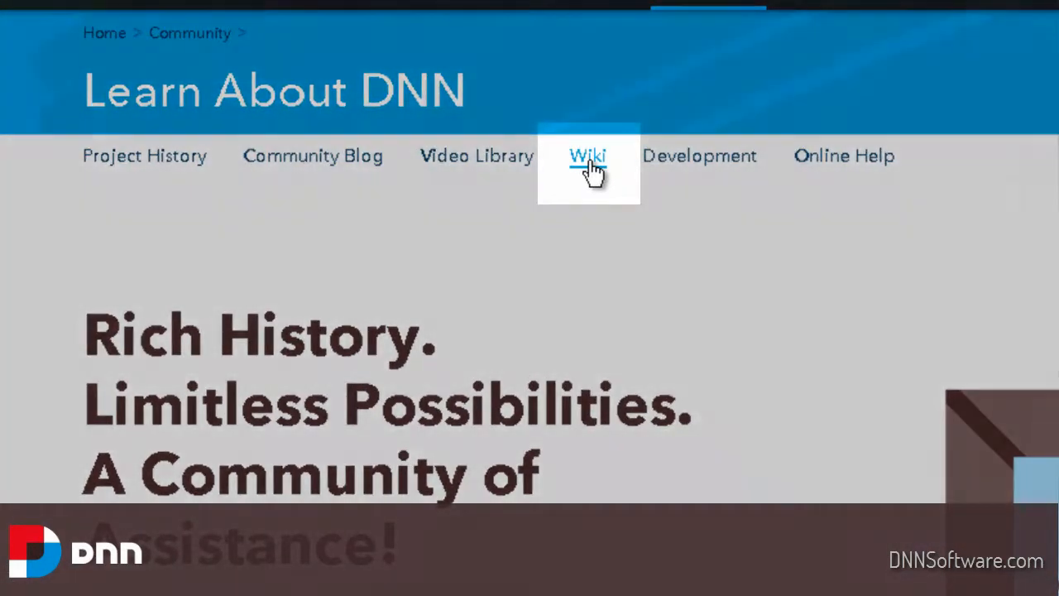
Step: Open the Wiki Main Page and scroll down to its Recommended Reading list
{"action": "left_click", "coordinate": [590, 156]}
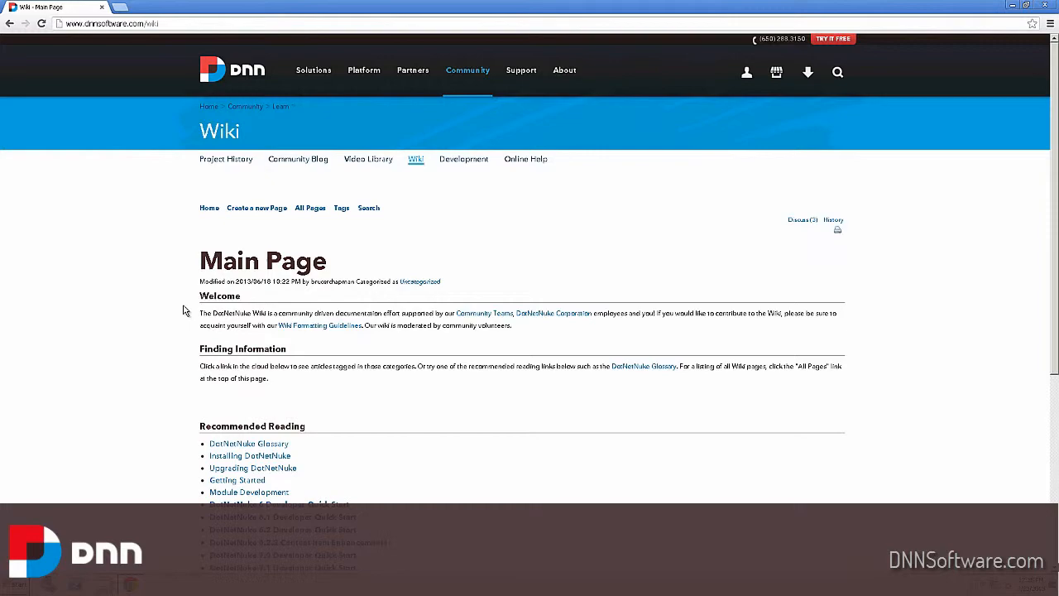
{"action": "mouse_move", "coordinate": [444, 298]}
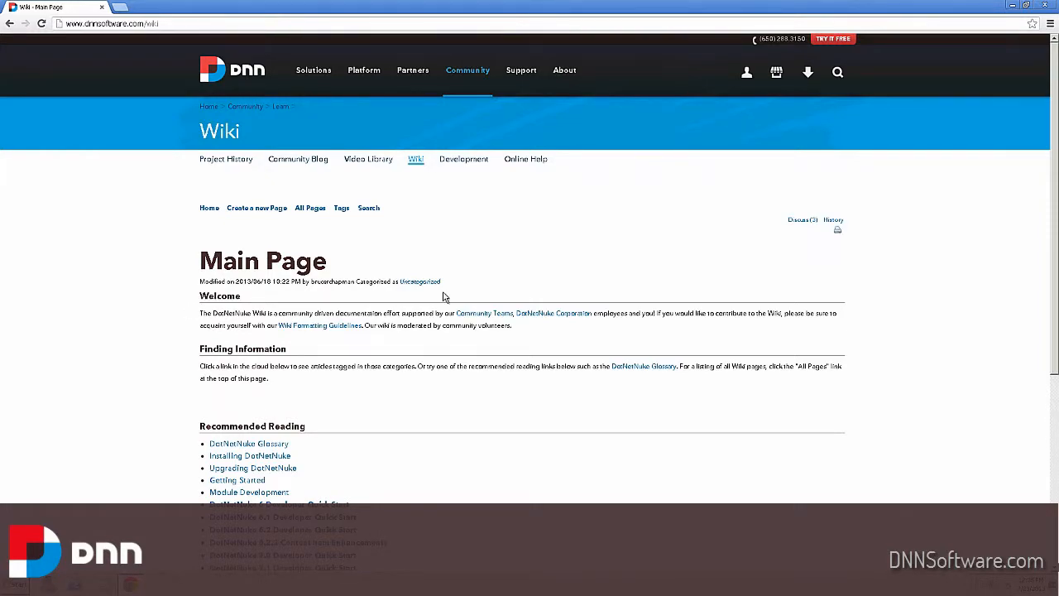
{"action": "scroll", "scroll_direction": "down", "scroll_amount": 3}
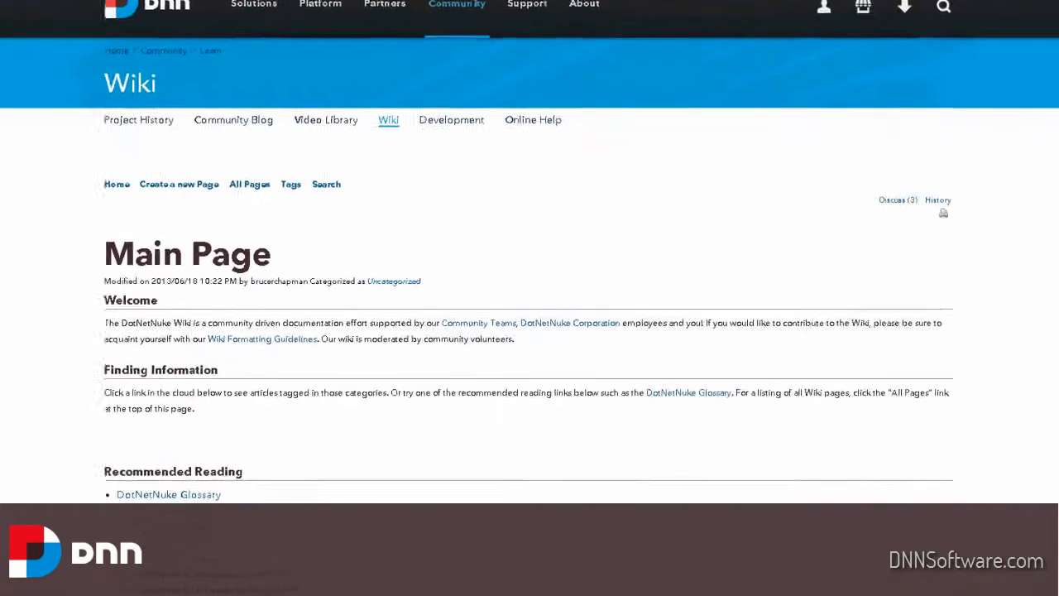
{"action": "scroll", "scroll_direction": "down", "scroll_amount": 3}
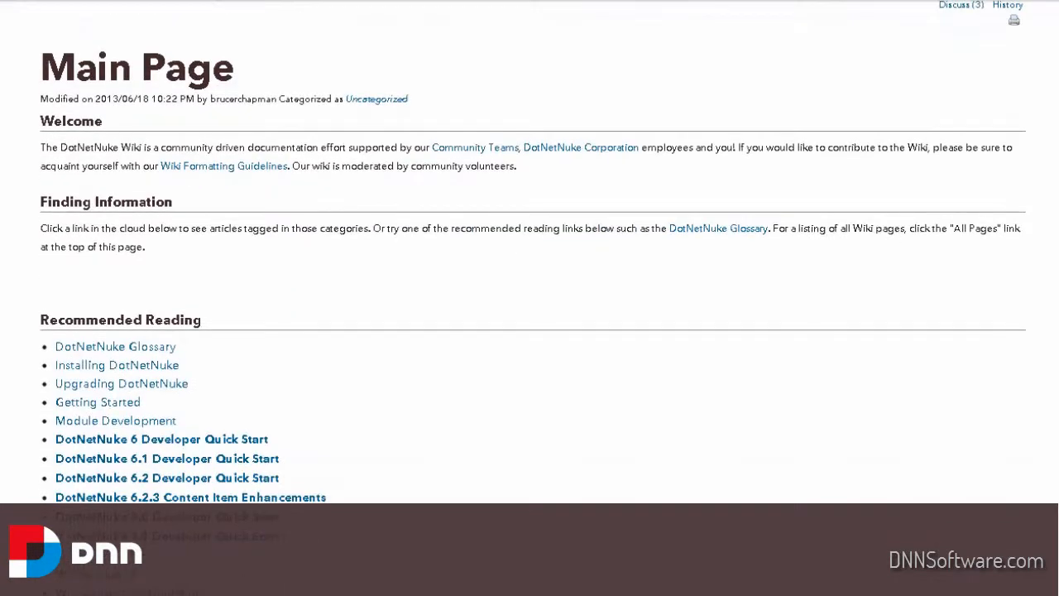
{"action": "scroll", "scroll_direction": "down", "scroll_amount": 3}
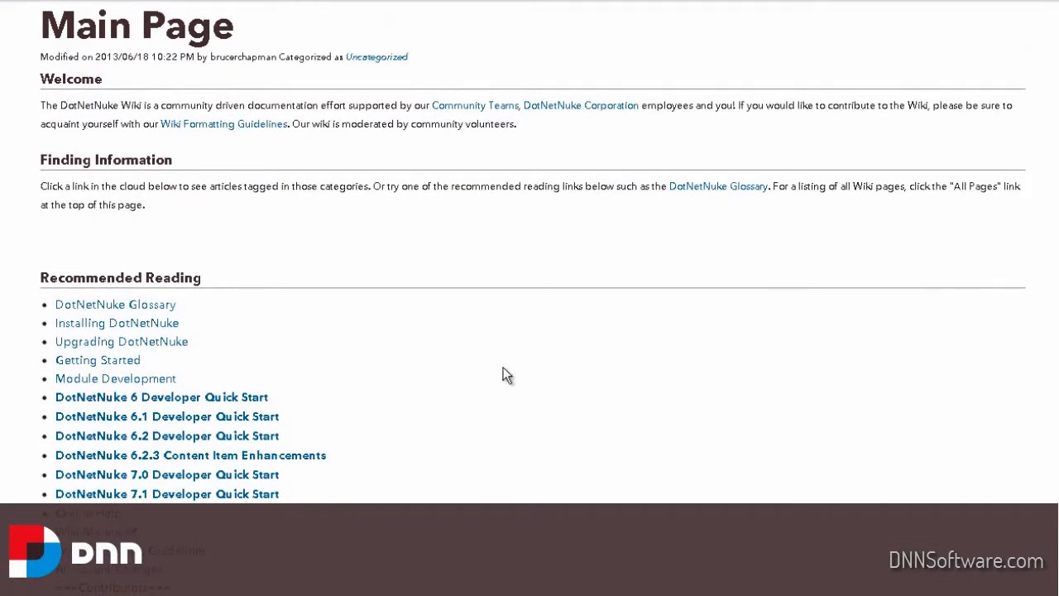
{"action": "mouse_move", "coordinate": [400, 359]}
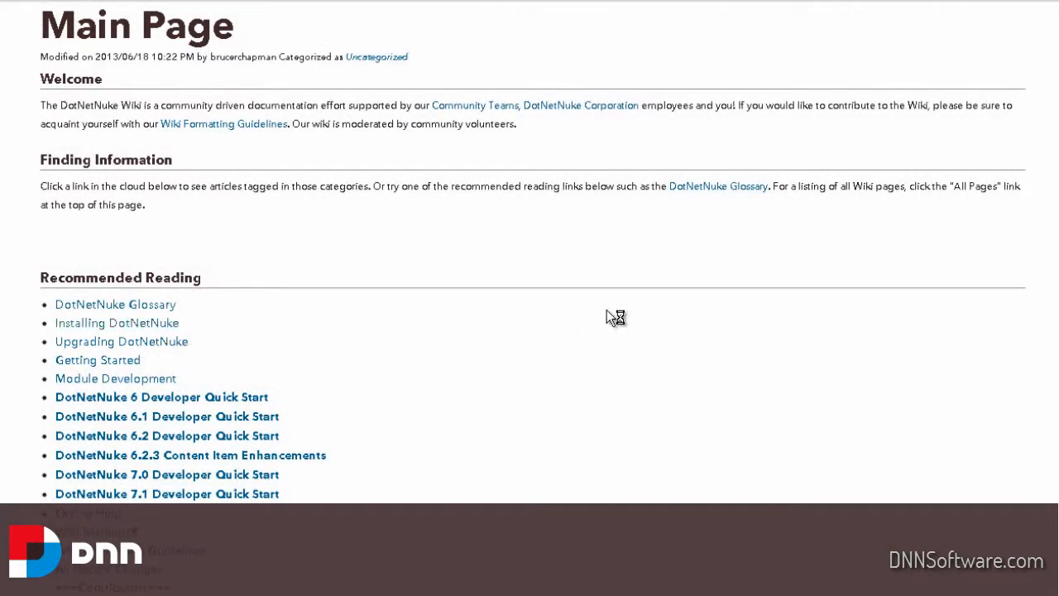
{"action": "left_click", "coordinate": [116, 322]}
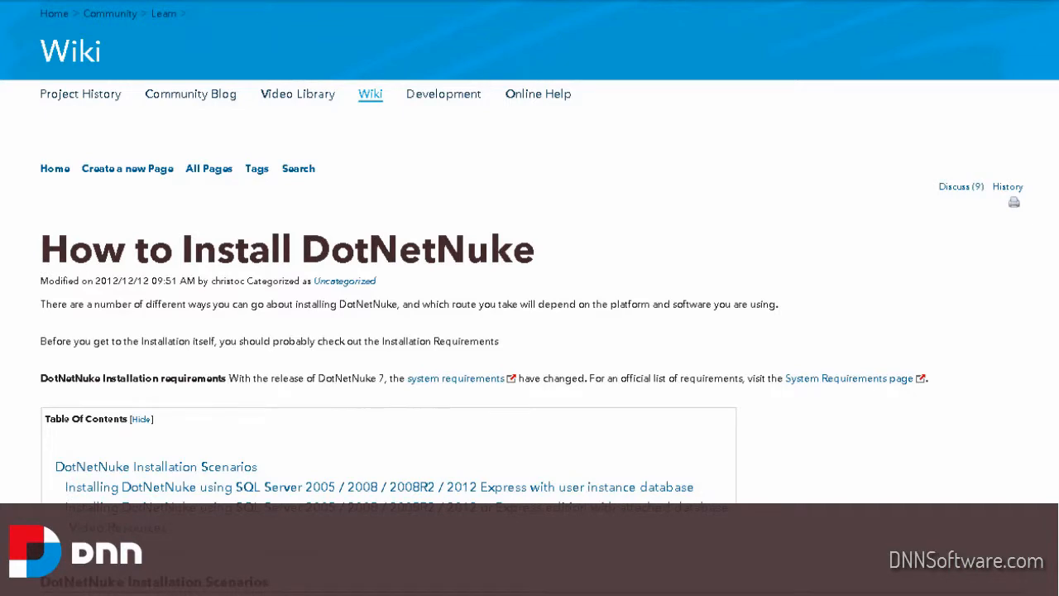
{"action": "scroll", "scroll_direction": "down", "scroll_amount": 3}
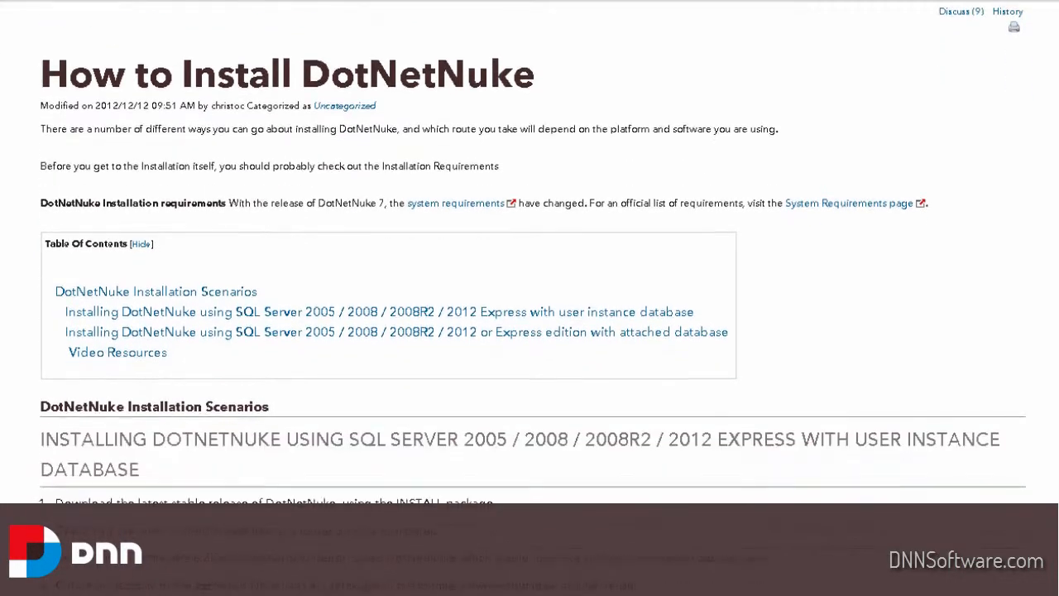
{"action": "scroll", "scroll_direction": "down", "scroll_amount": 3}
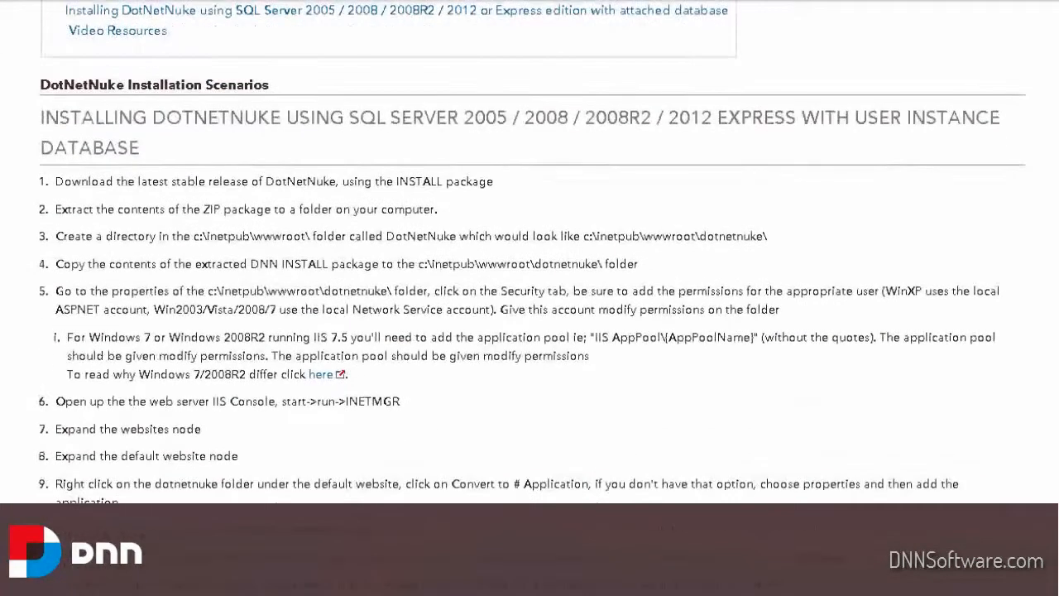
{"action": "scroll", "scroll_direction": "down", "scroll_amount": 3}
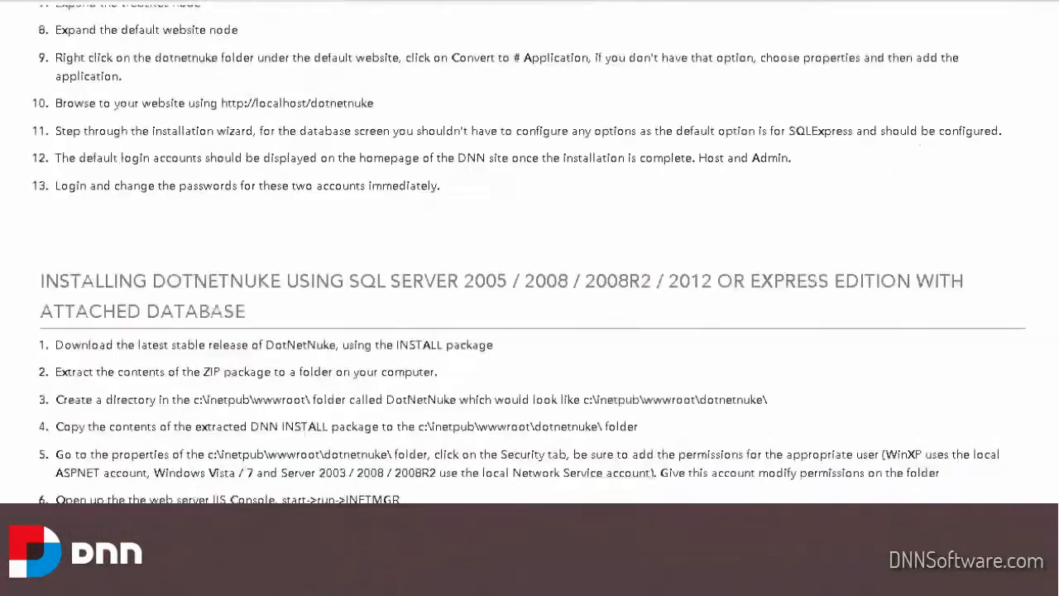
{"action": "scroll", "scroll_direction": "down", "scroll_amount": 3}
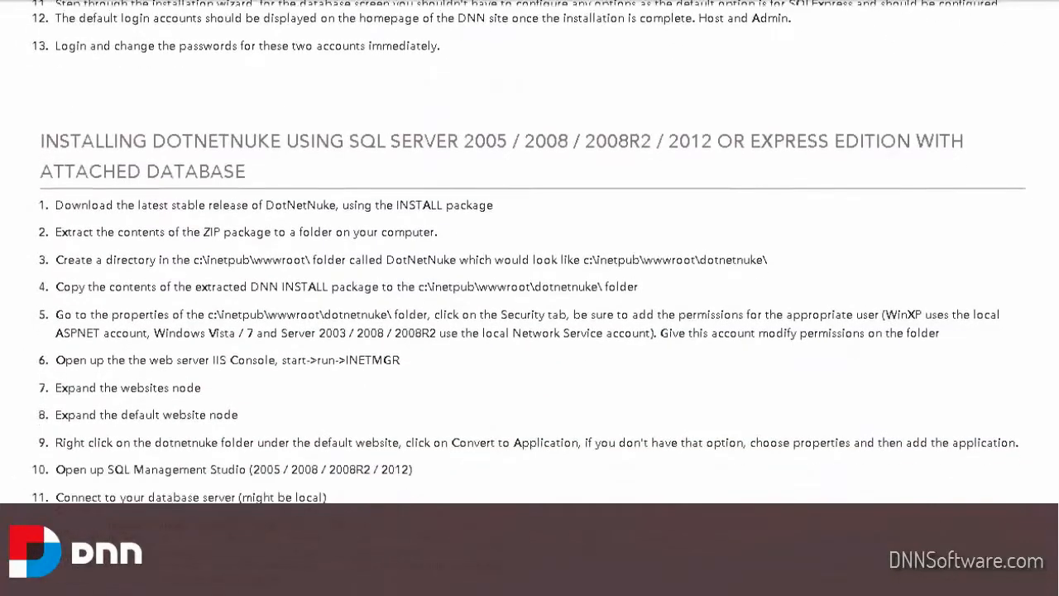
{"action": "scroll", "scroll_direction": "down", "scroll_amount": 3}
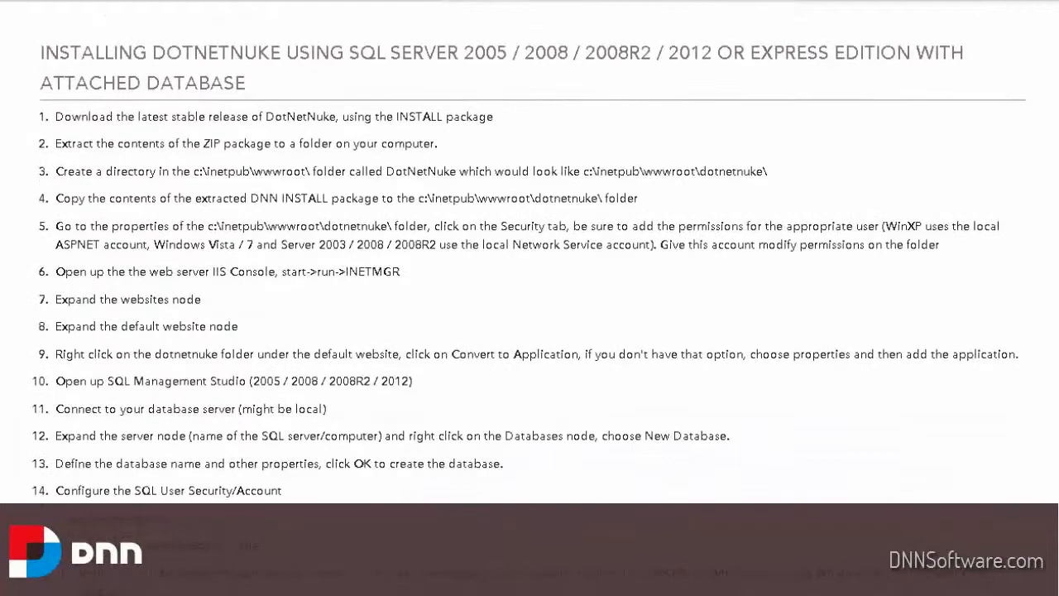
{"action": "scroll", "scroll_direction": "down", "scroll_amount": 3}
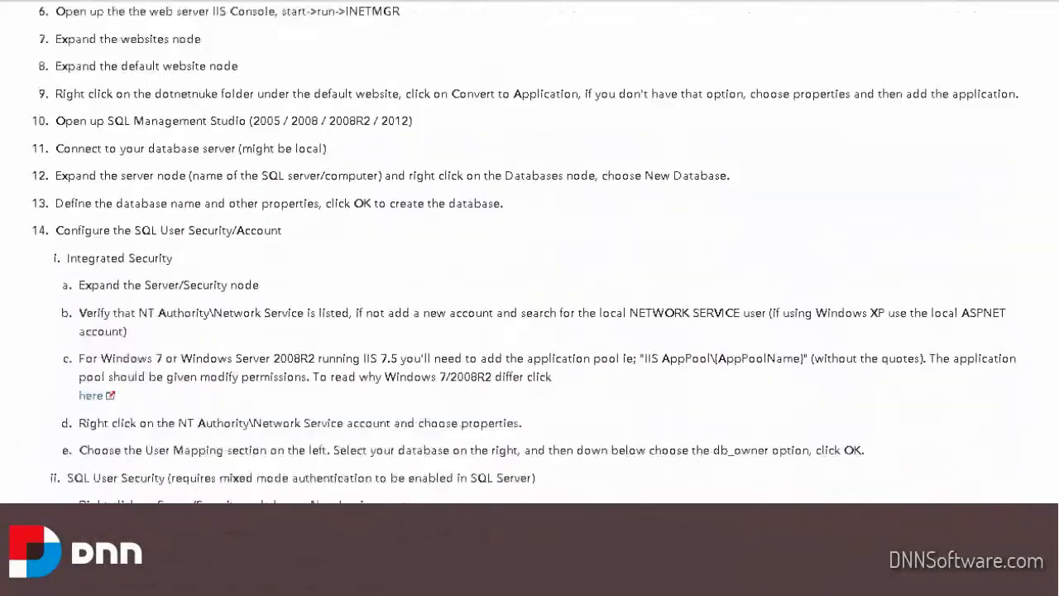
{"action": "scroll", "scroll_direction": "down", "scroll_amount": 3}
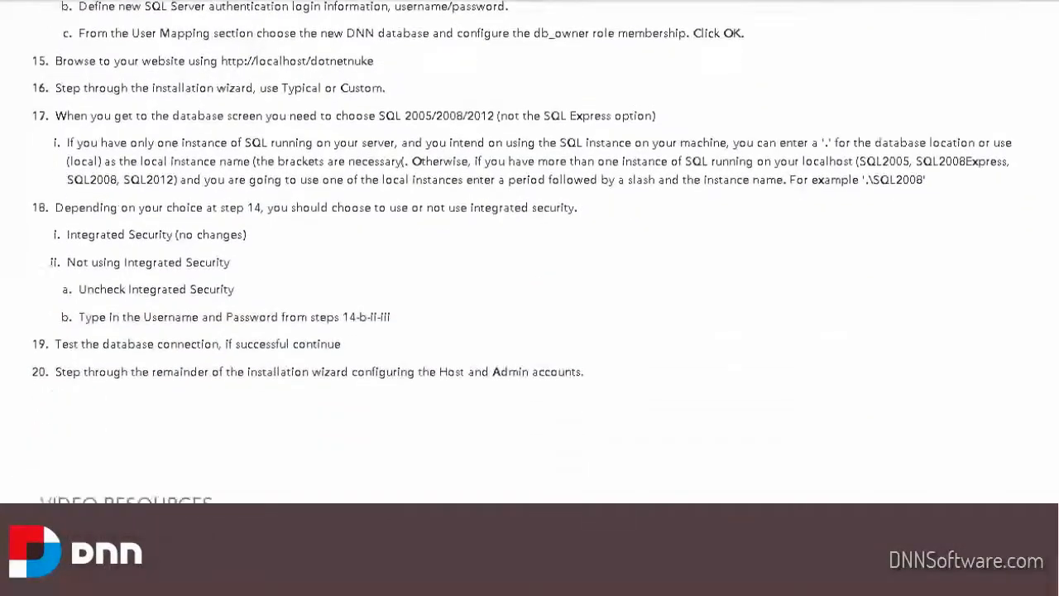
{"action": "scroll", "scroll_direction": "down", "scroll_amount": 3}
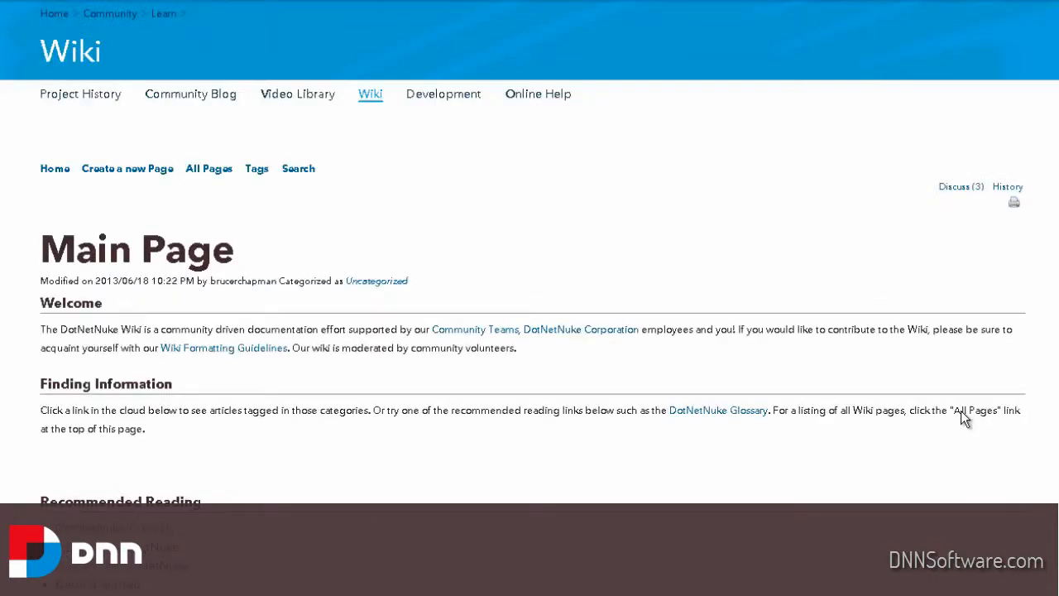
Step: Open the Upgrading DotNetNuke article from Recommended Reading
{"action": "scroll", "scroll_direction": "down", "scroll_amount": 3}
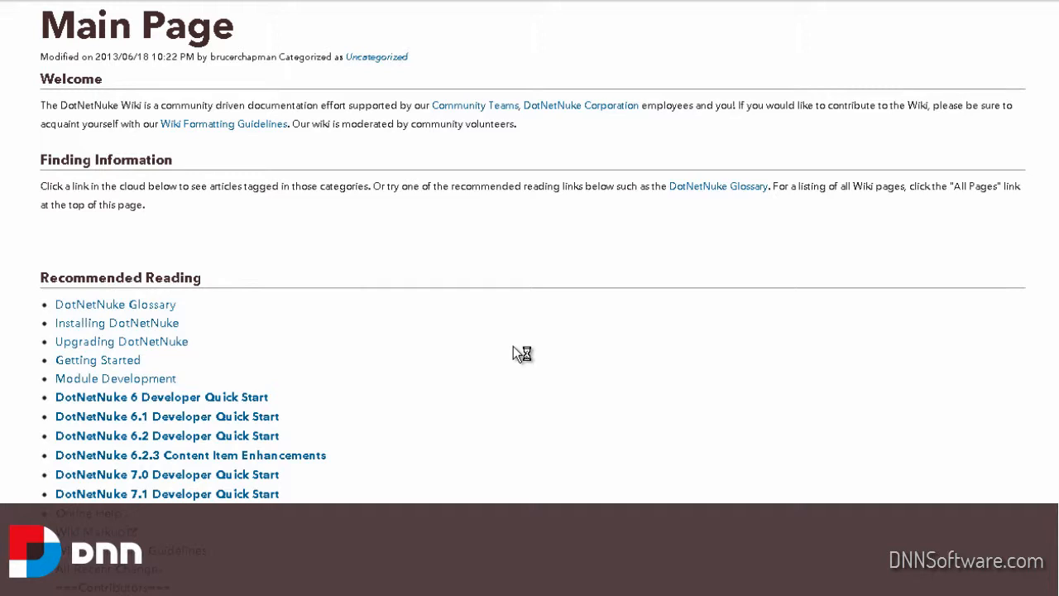
{"action": "left_click", "coordinate": [123, 341]}
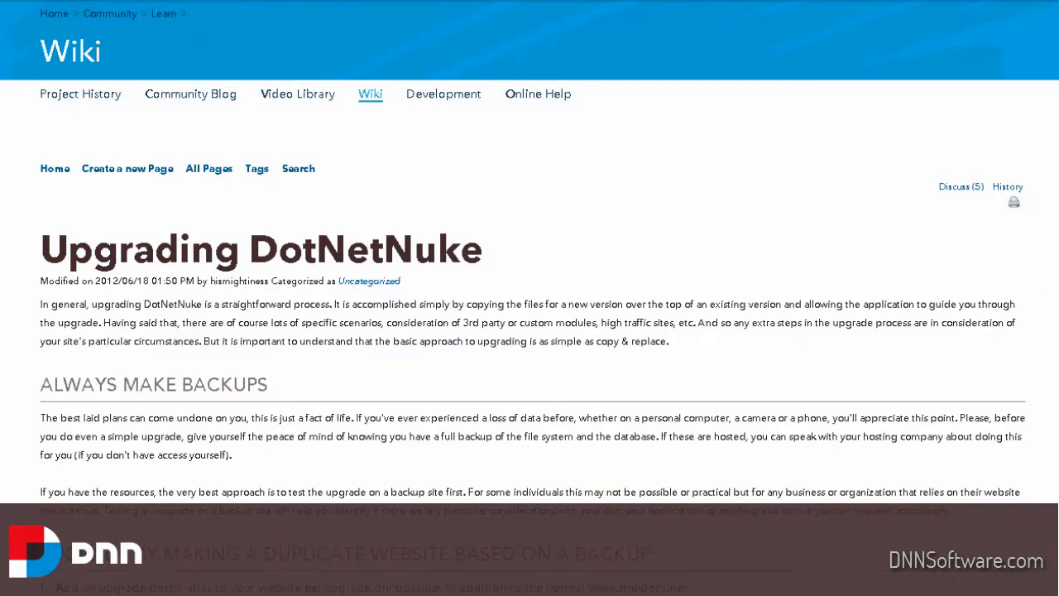
Step: Read down the article to its Upgrade Videos and Related Content links
{"action": "scroll", "scroll_direction": "down", "scroll_amount": 3}
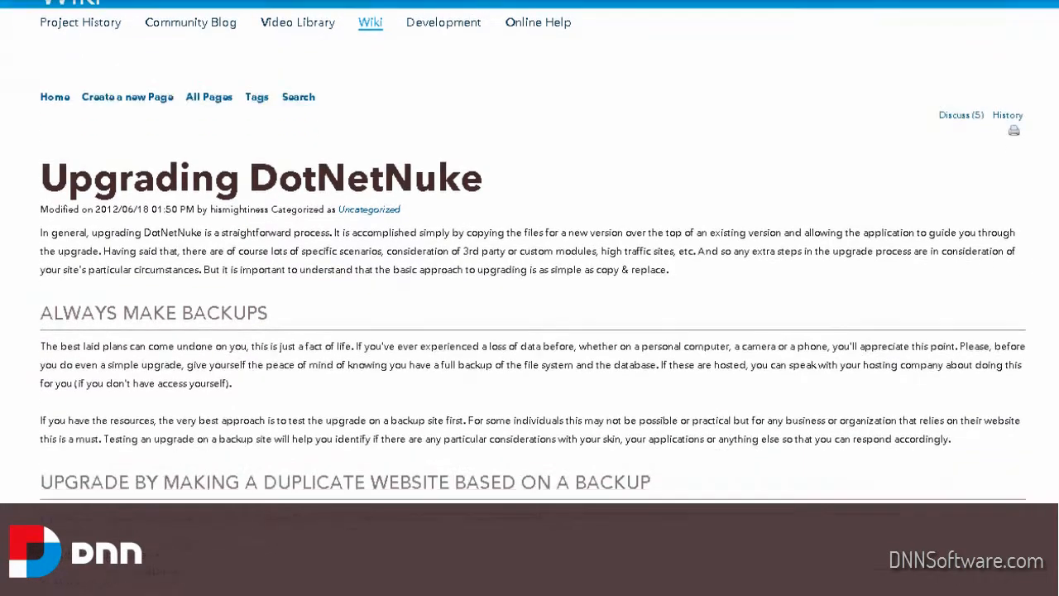
{"action": "scroll", "scroll_direction": "down", "scroll_amount": 3}
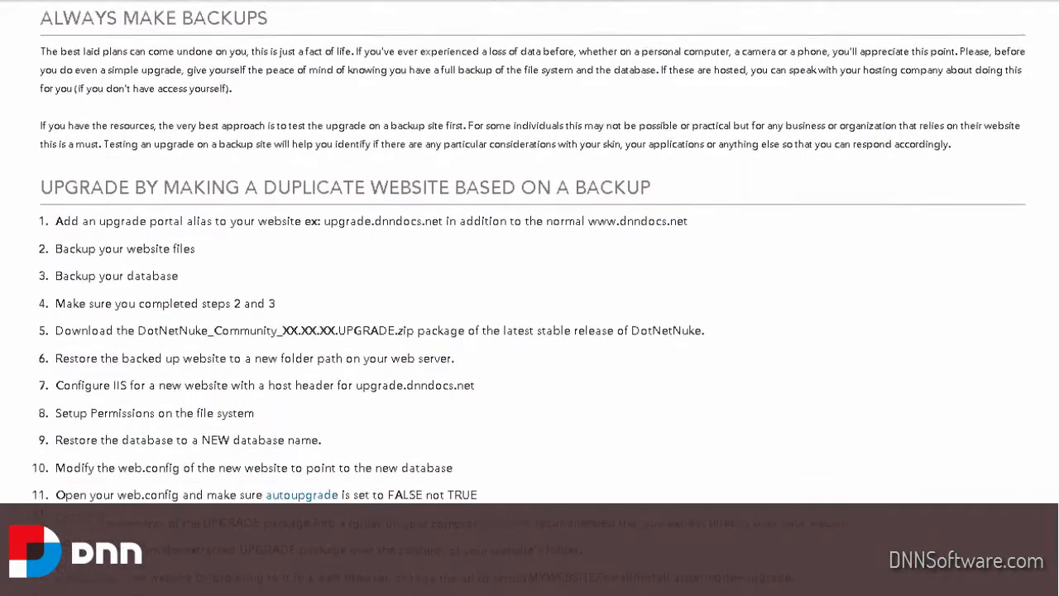
{"action": "scroll", "scroll_direction": "down", "scroll_amount": 3}
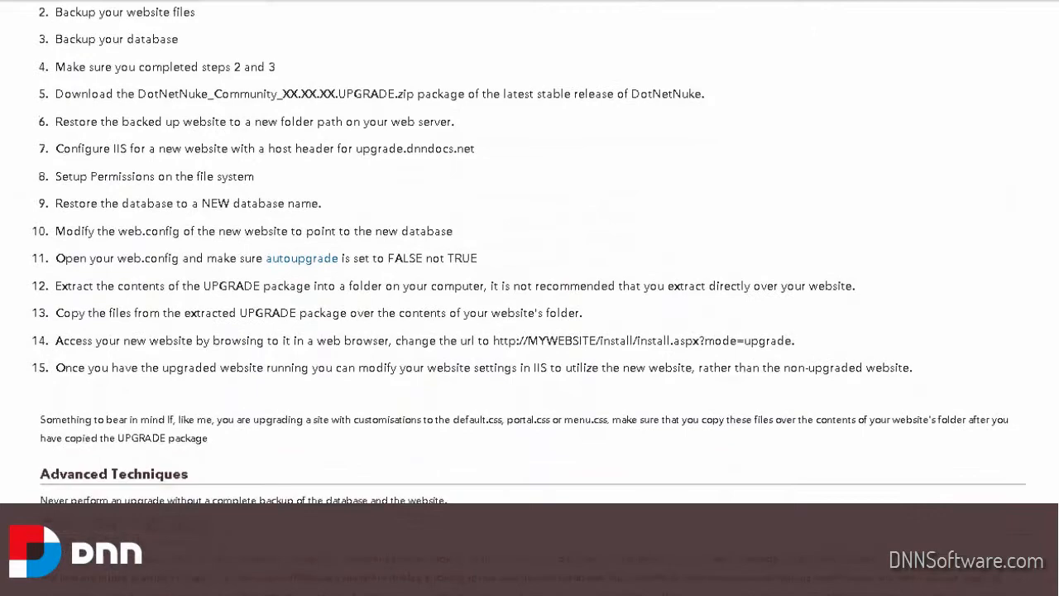
{"action": "scroll", "scroll_direction": "down", "scroll_amount": 3}
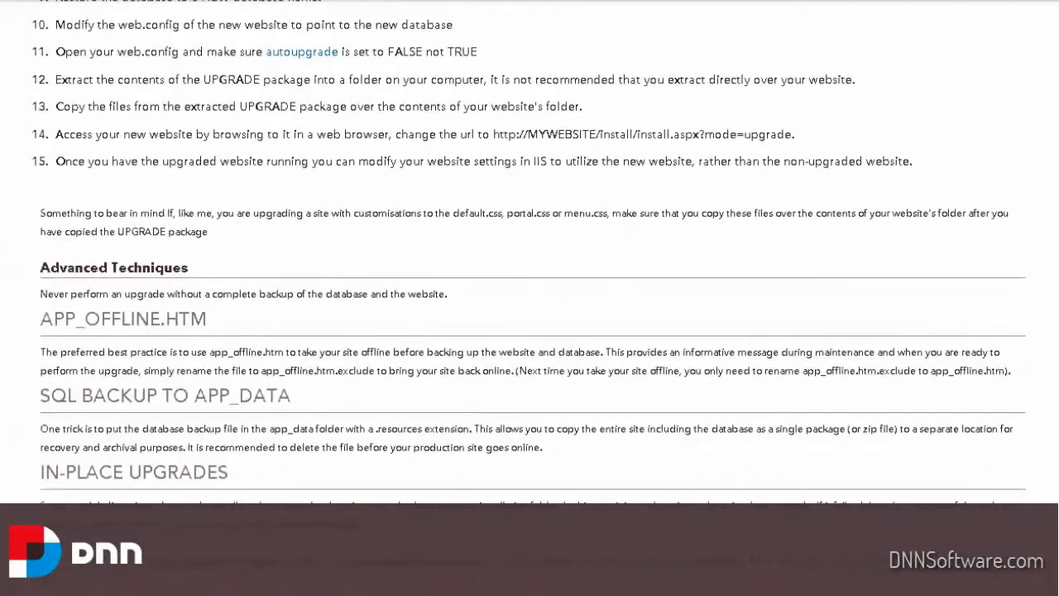
{"action": "scroll", "scroll_direction": "down", "scroll_amount": 3}
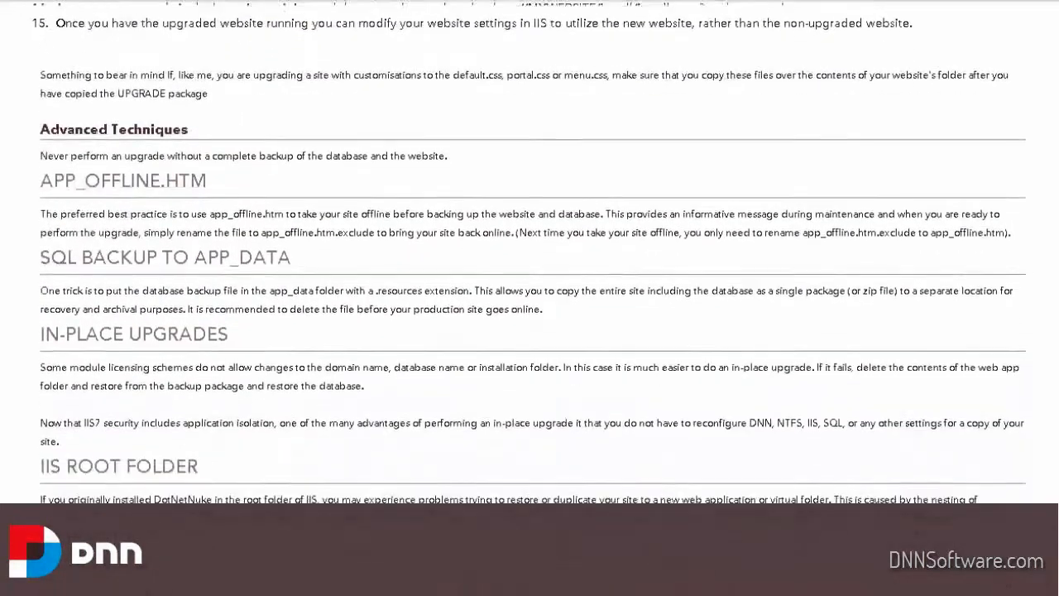
{"action": "scroll", "scroll_direction": "down", "scroll_amount": 3}
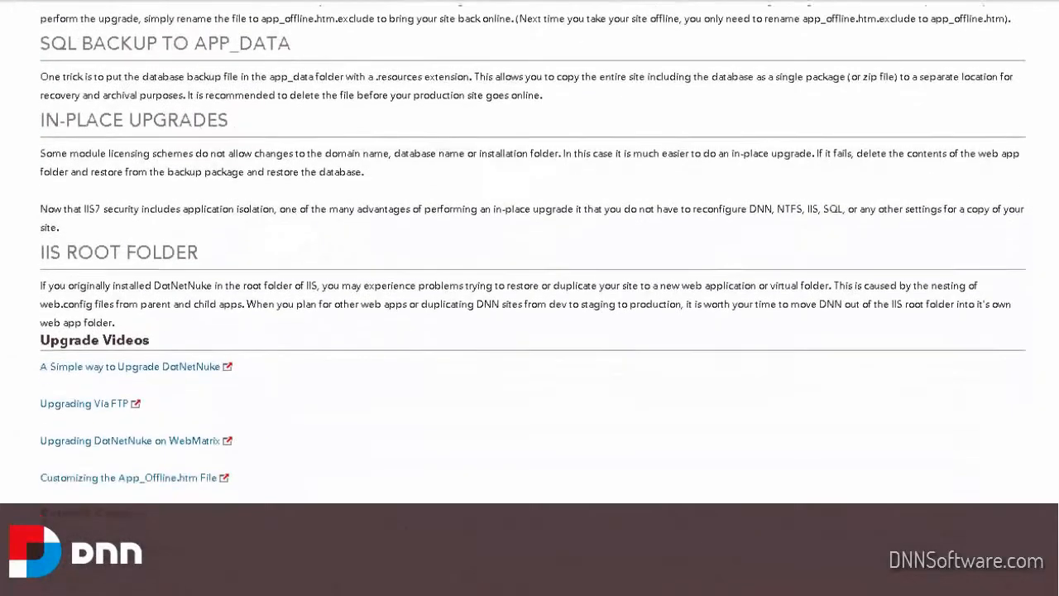
{"action": "scroll", "scroll_direction": "down", "scroll_amount": 3}
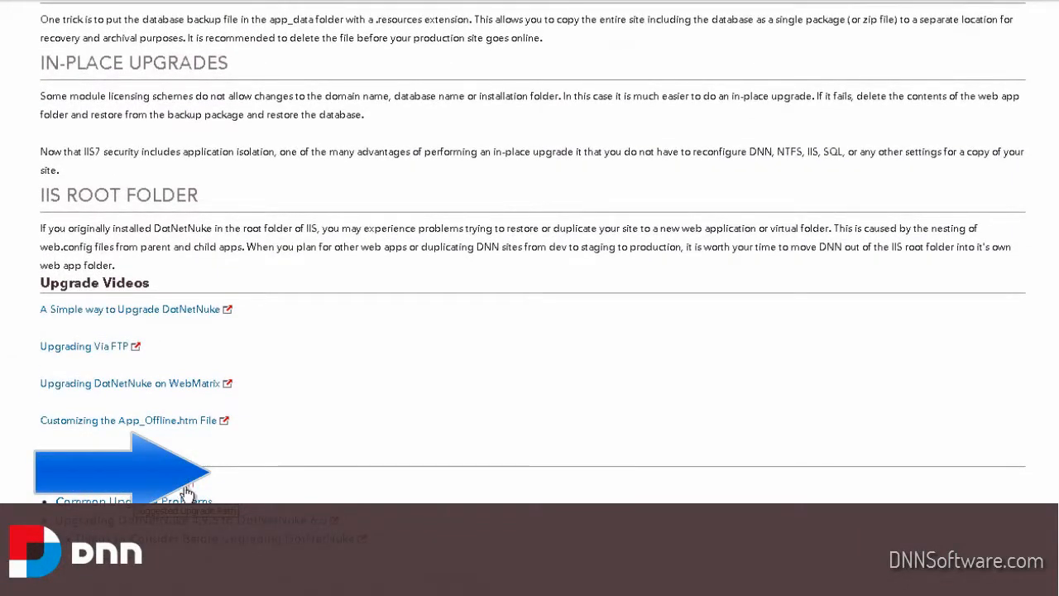
{"action": "mouse_move", "coordinate": [275, 478]}
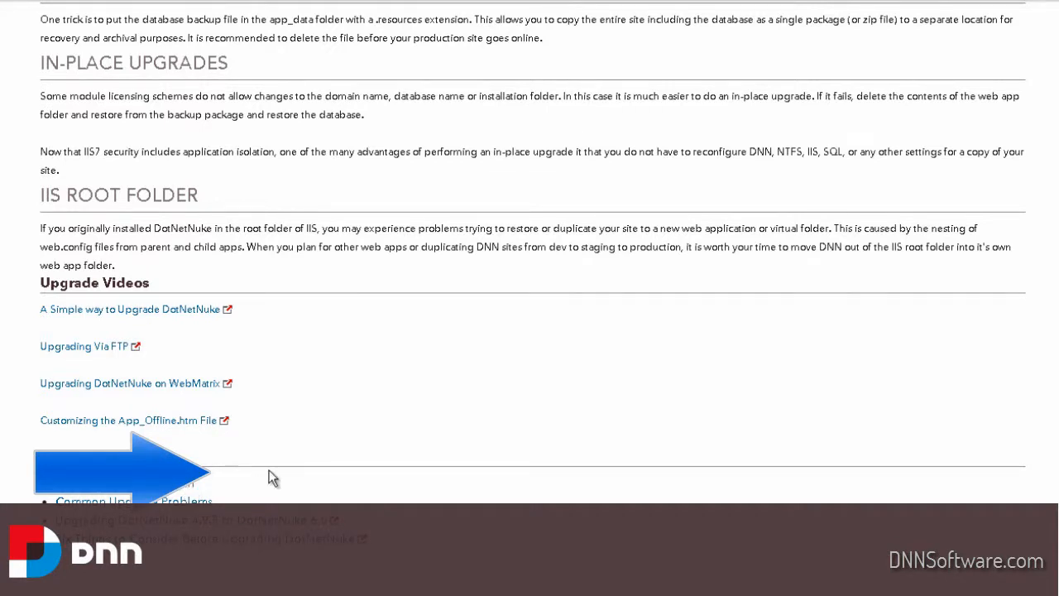
{"action": "mouse_move", "coordinate": [245, 486]}
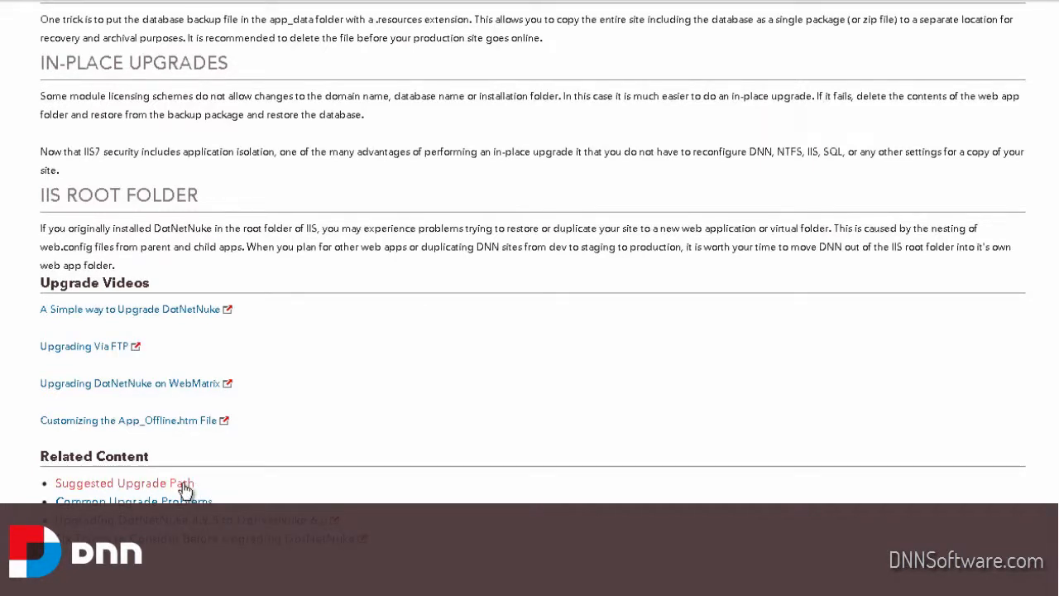
Step: Open the Suggested Upgrade Path page and view its From Version/To Version table
{"action": "left_click", "coordinate": [124, 484]}
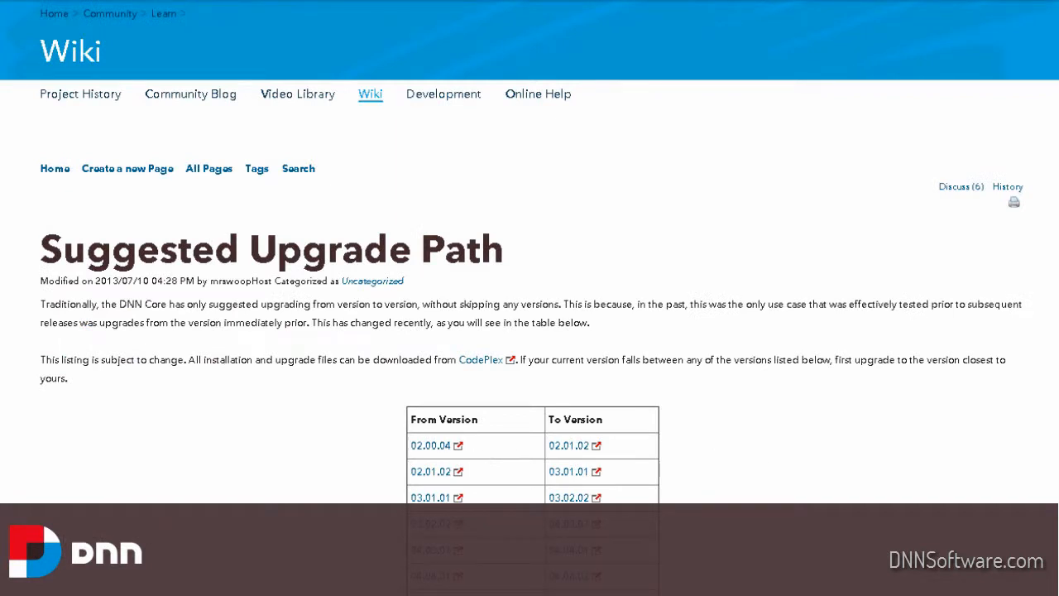
{"action": "scroll", "scroll_direction": "down", "scroll_amount": 3}
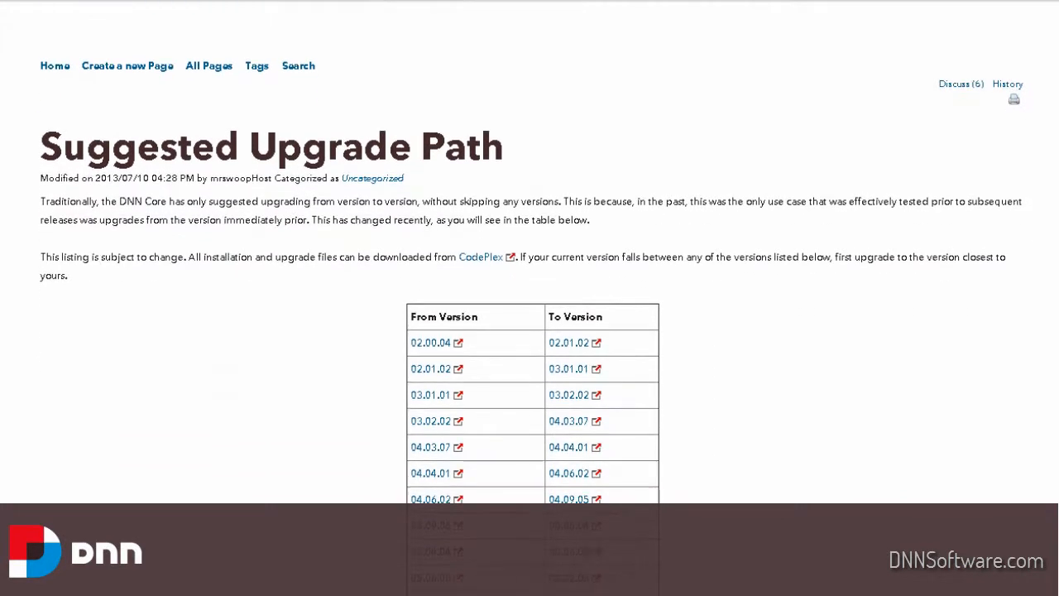
{"action": "scroll", "scroll_direction": "down", "scroll_amount": 3}
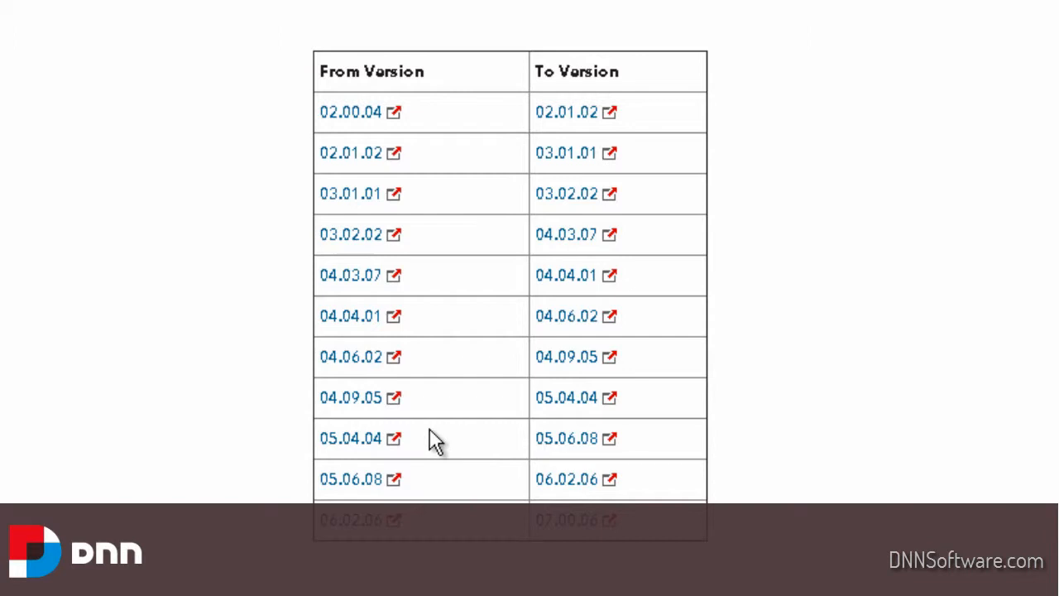
{"action": "mouse_move", "coordinate": [467, 348]}
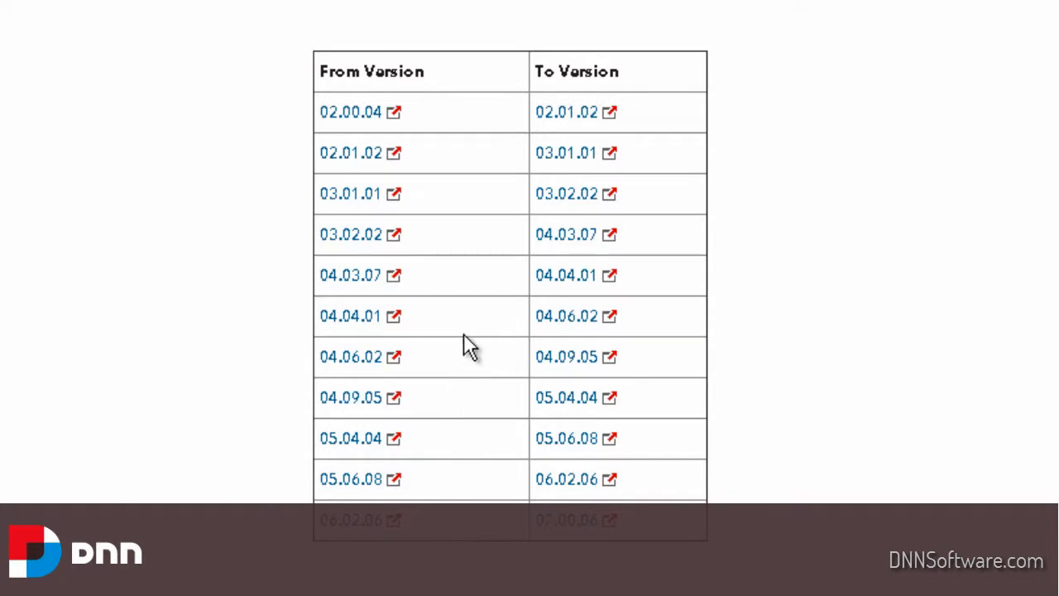
{"action": "mouse_move", "coordinate": [351, 275]}
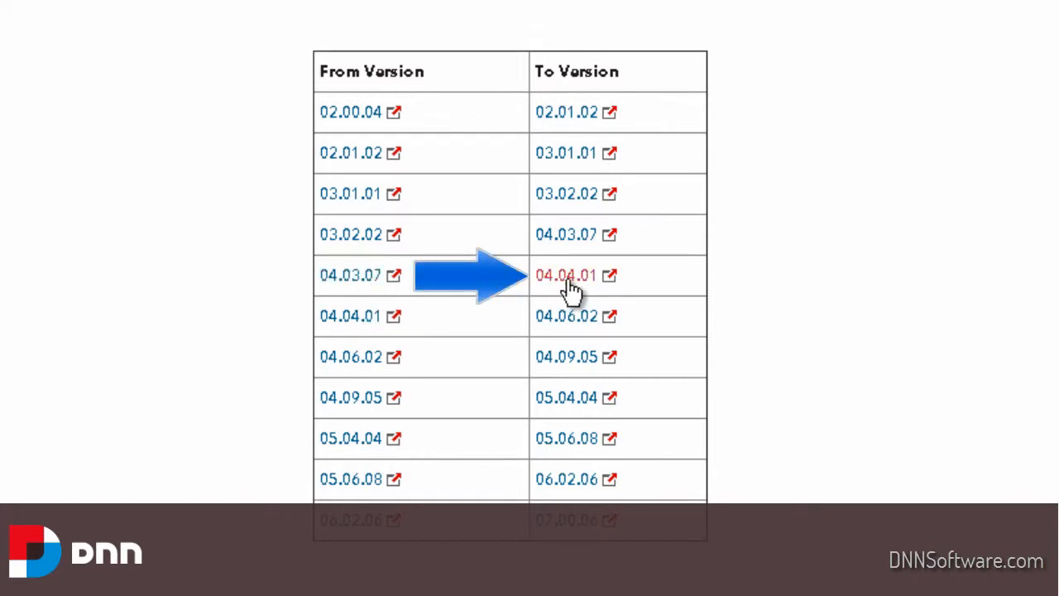
{"action": "mouse_move", "coordinate": [597, 282]}
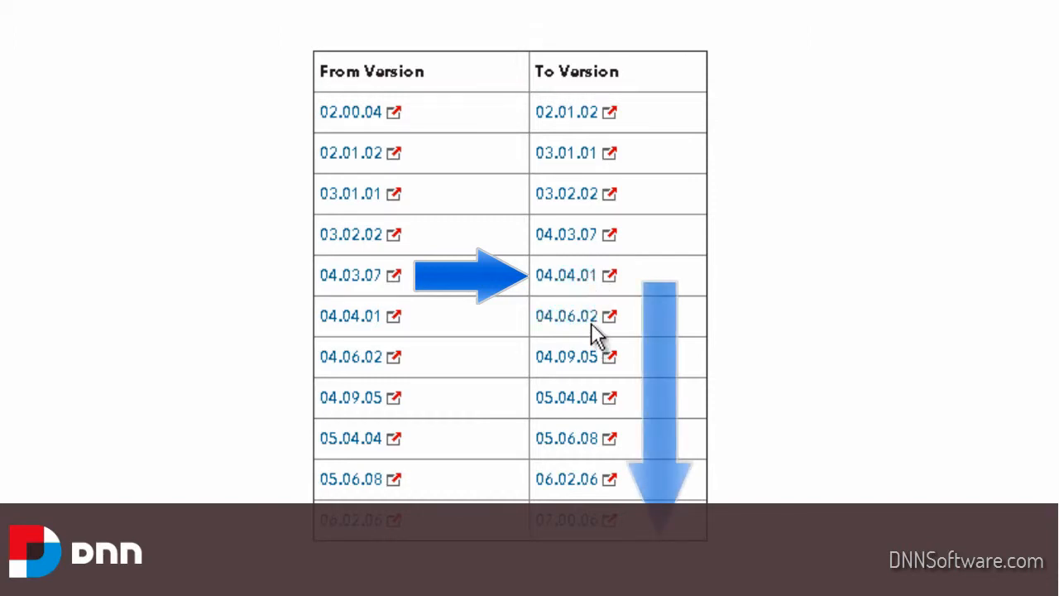
{"action": "mouse_move", "coordinate": [595, 379]}
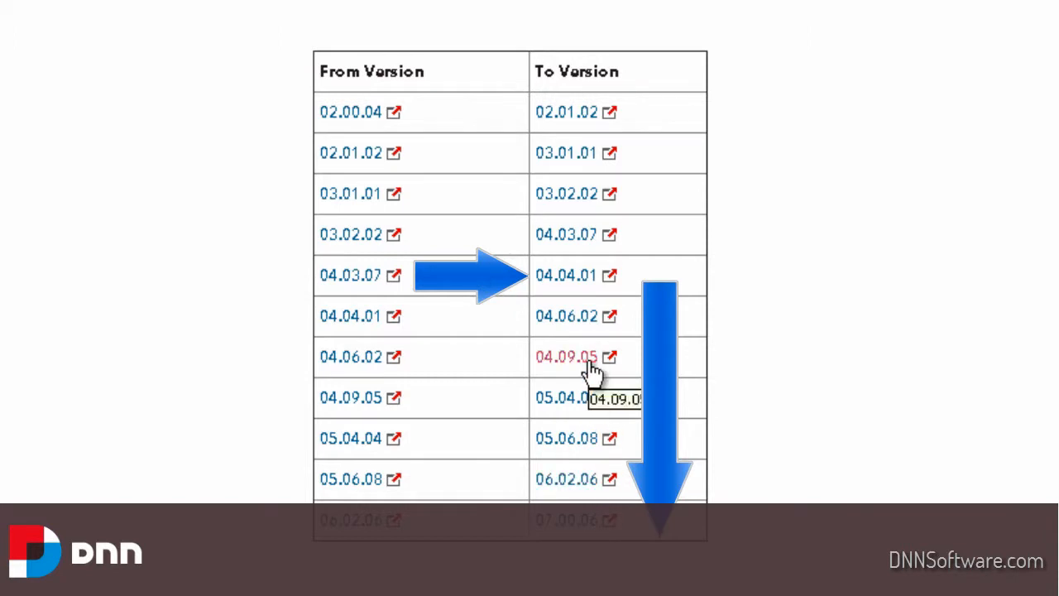
{"action": "mouse_move", "coordinate": [583, 371]}
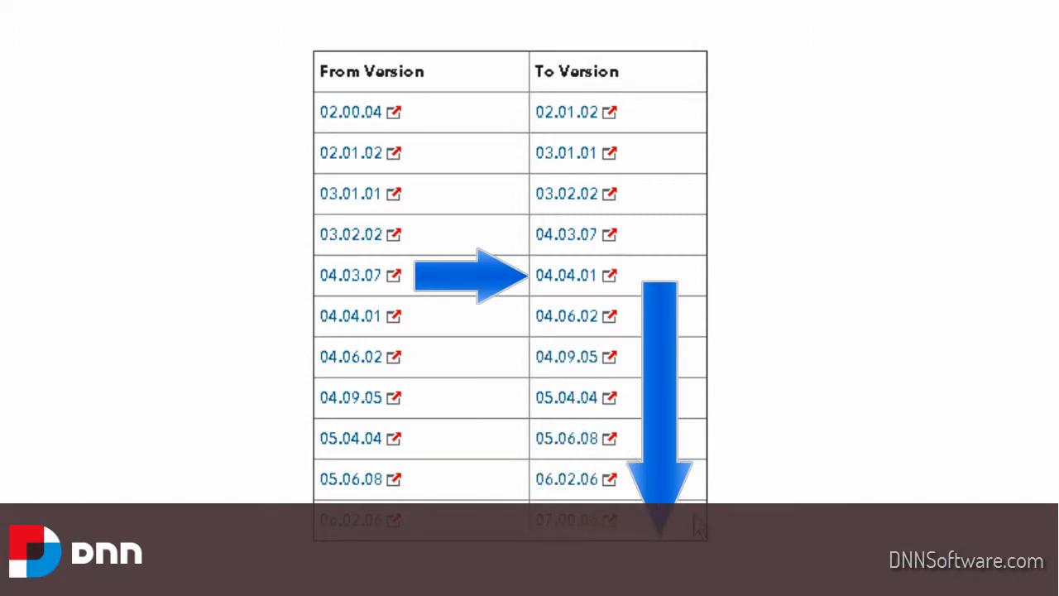
{"action": "mouse_move", "coordinate": [798, 529]}
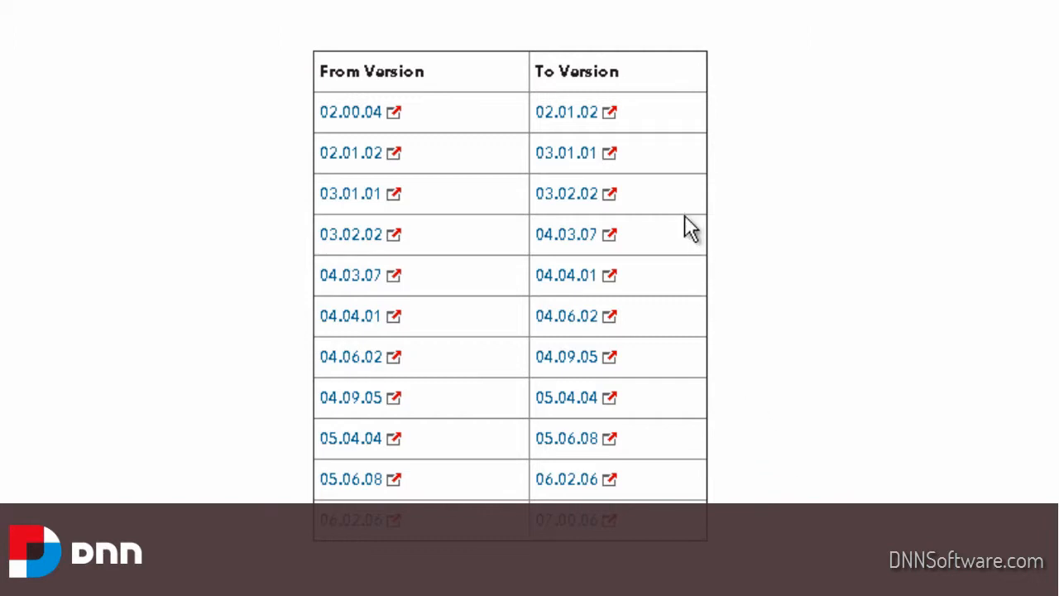
{"action": "mouse_move", "coordinate": [702, 552]}
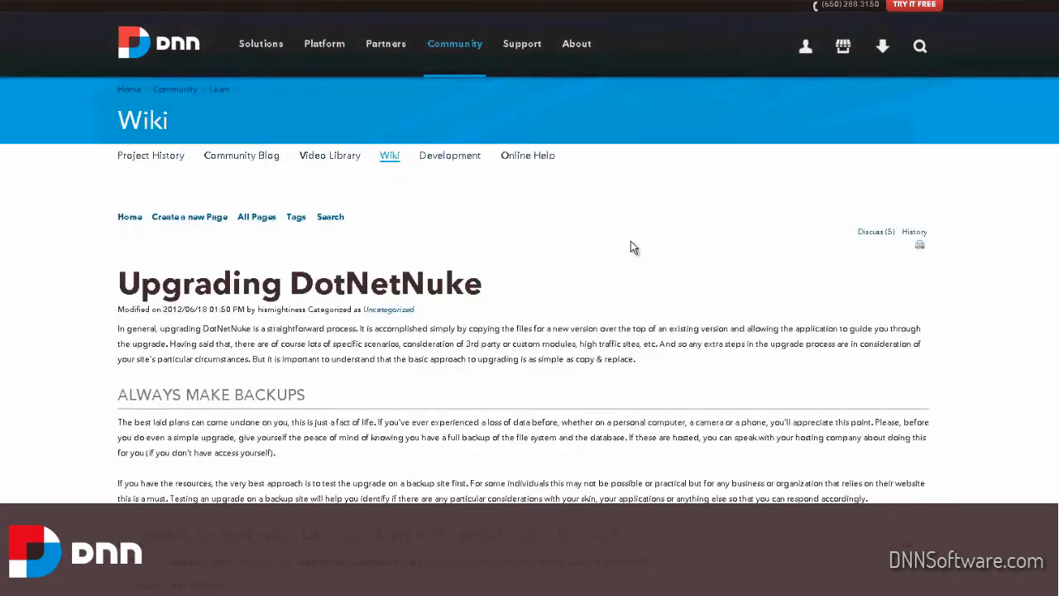
Step: Scroll the Upgrading DotNetNuke article back down to its Related Content links
{"action": "scroll", "scroll_direction": "down", "scroll_amount": 3}
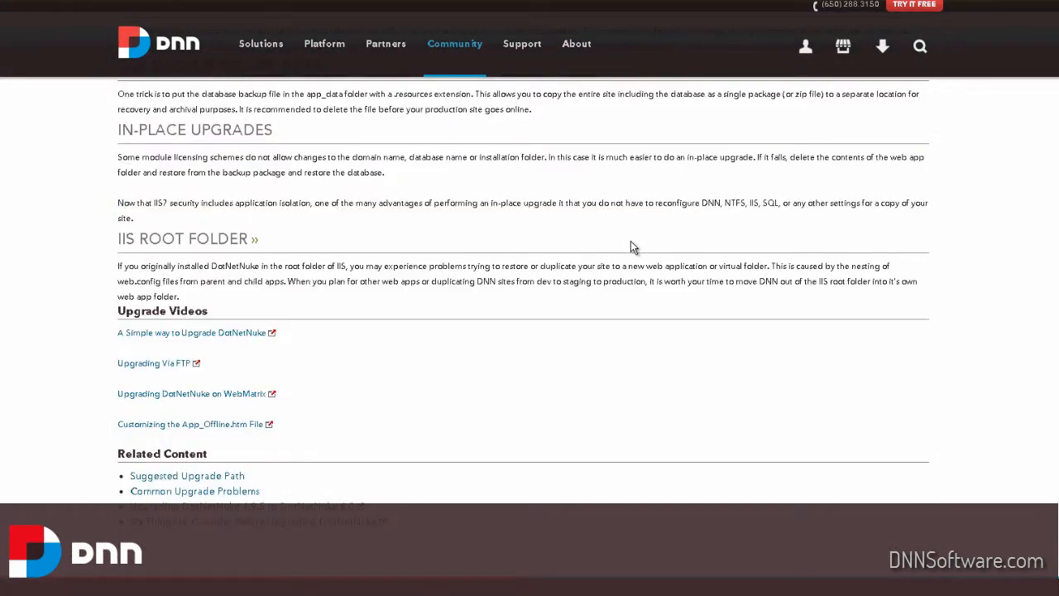